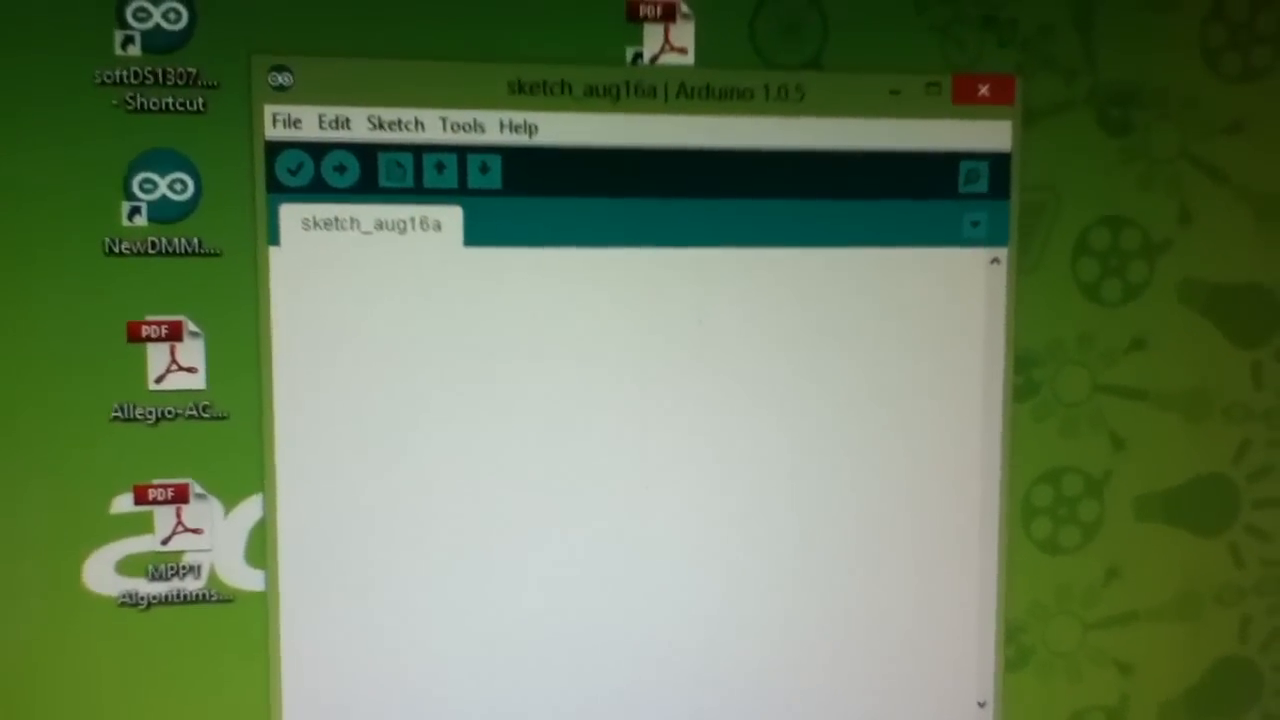
- Load the AnalogReadSerial example sketch from the 01.Basics examples menu
click(284, 130)
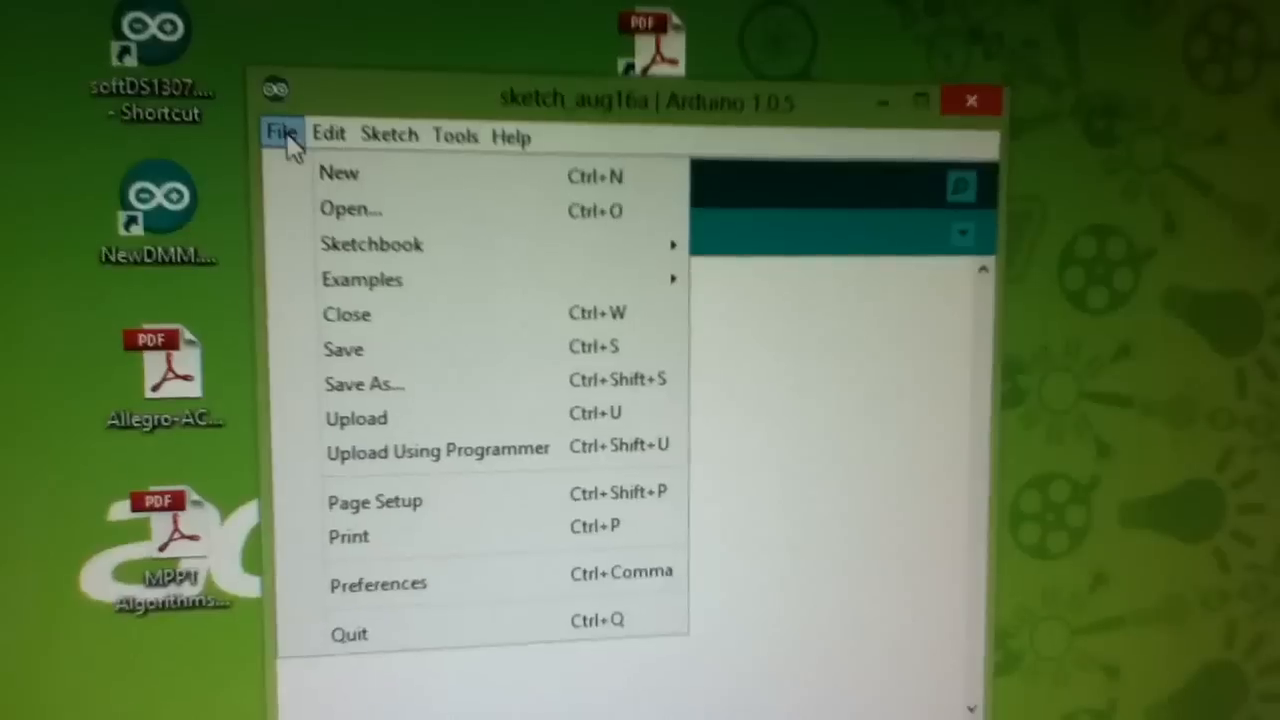
mouse_move(362, 280)
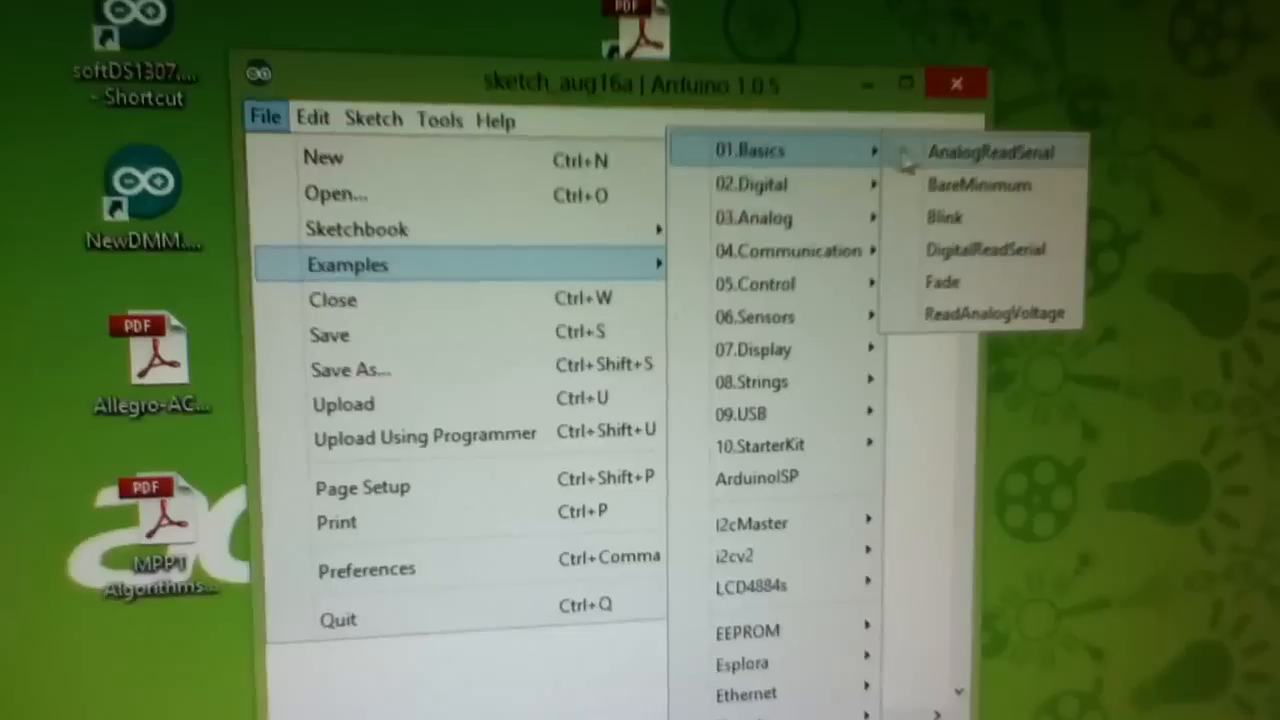
click(990, 152)
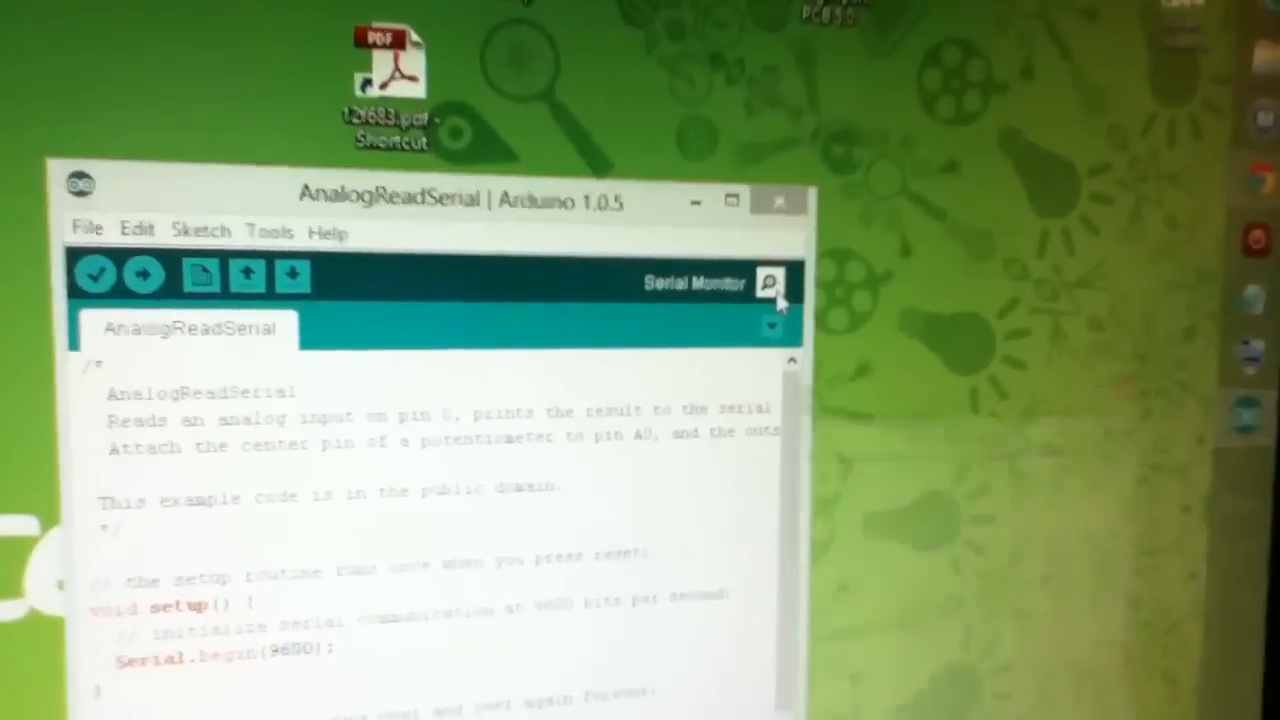
click(768, 280)
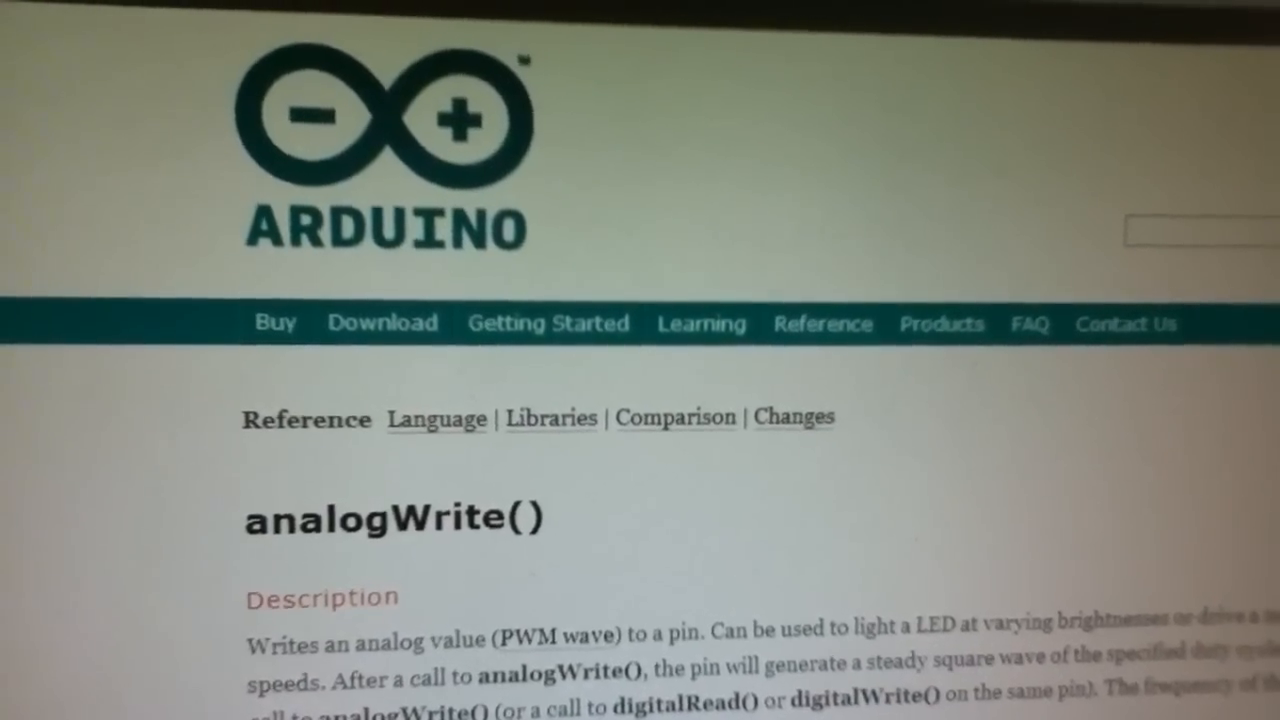
- Scroll the analogWrite() reference page down to its Notes on PWM duty cycles
scroll(down, 3)
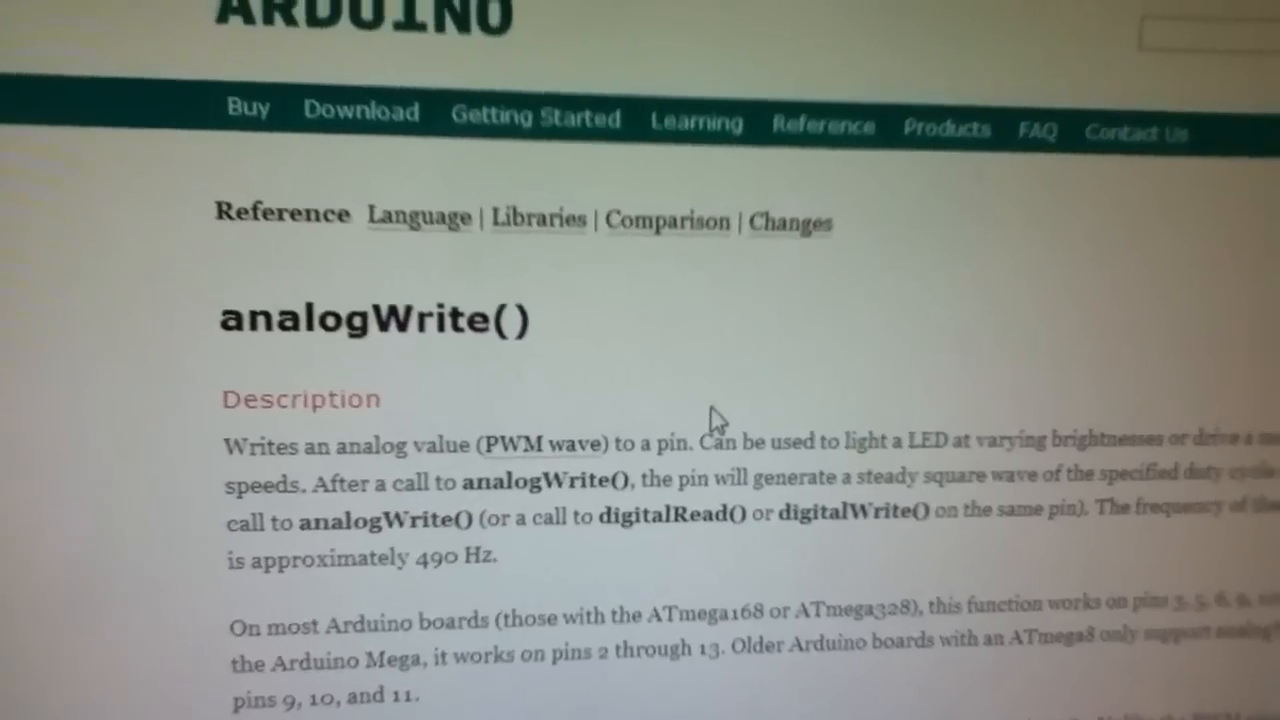
scroll(down, 3)
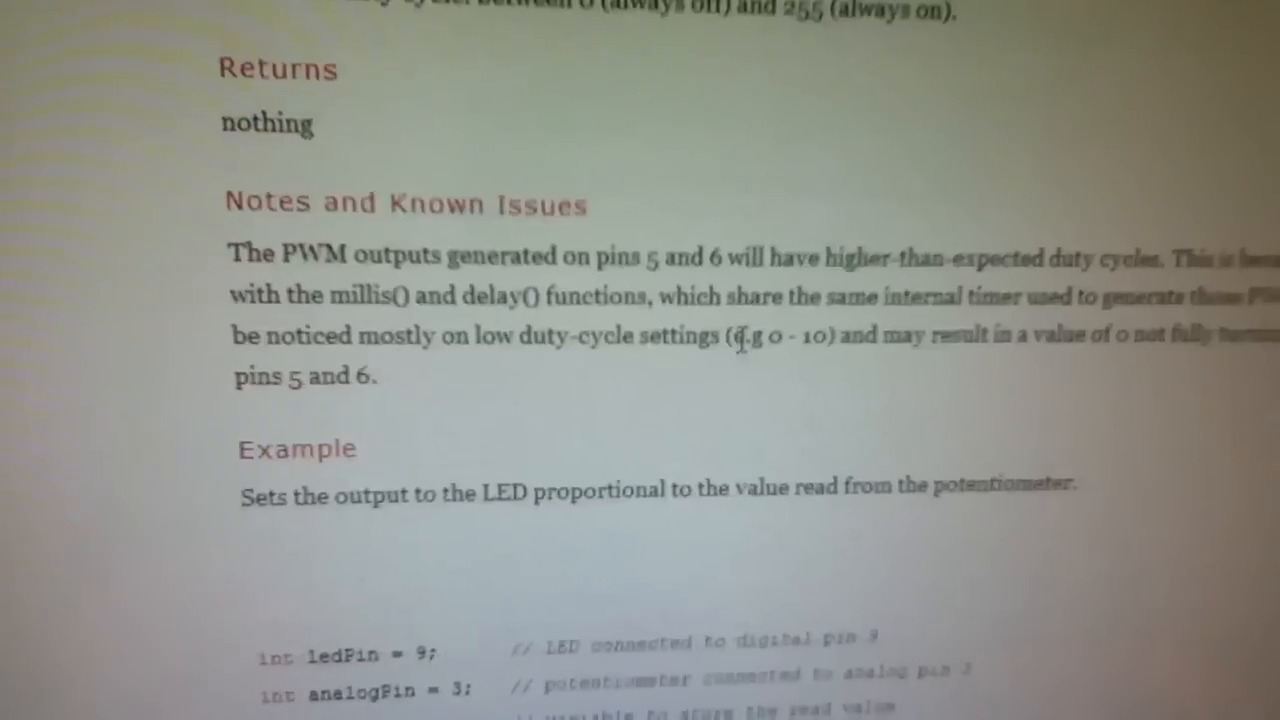
scroll(down, 3)
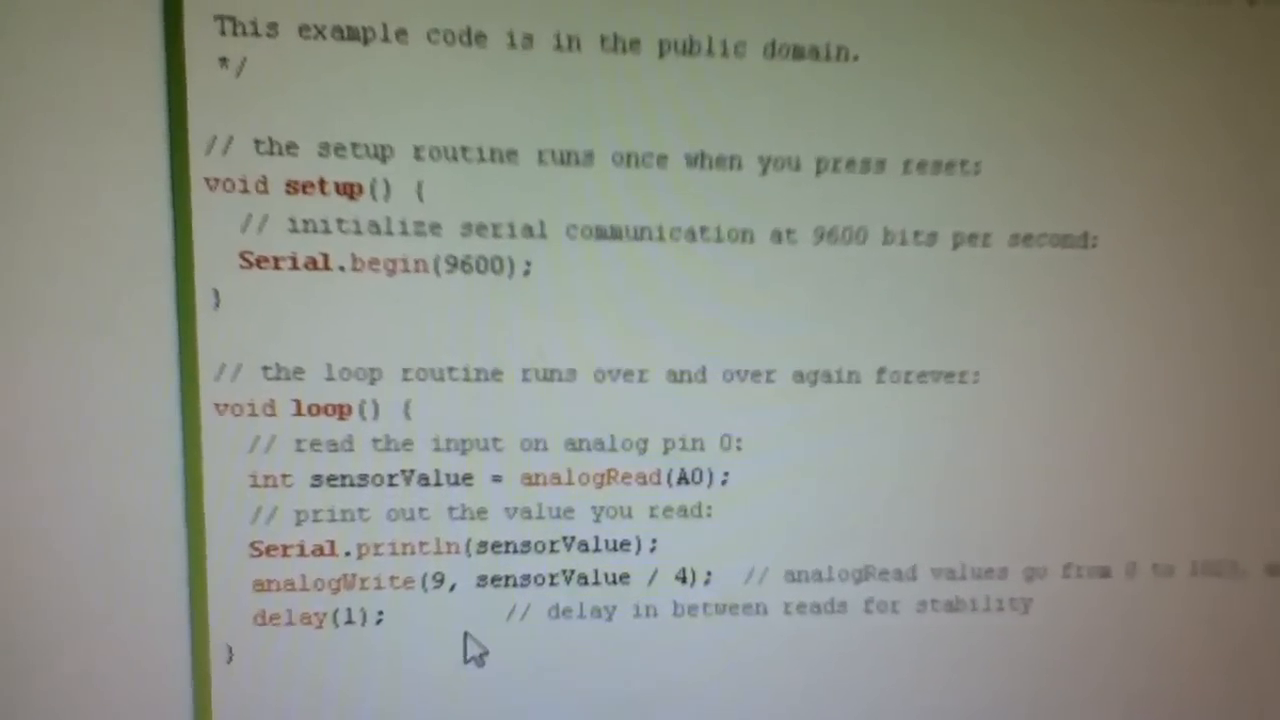
mouse_move(296, 624)
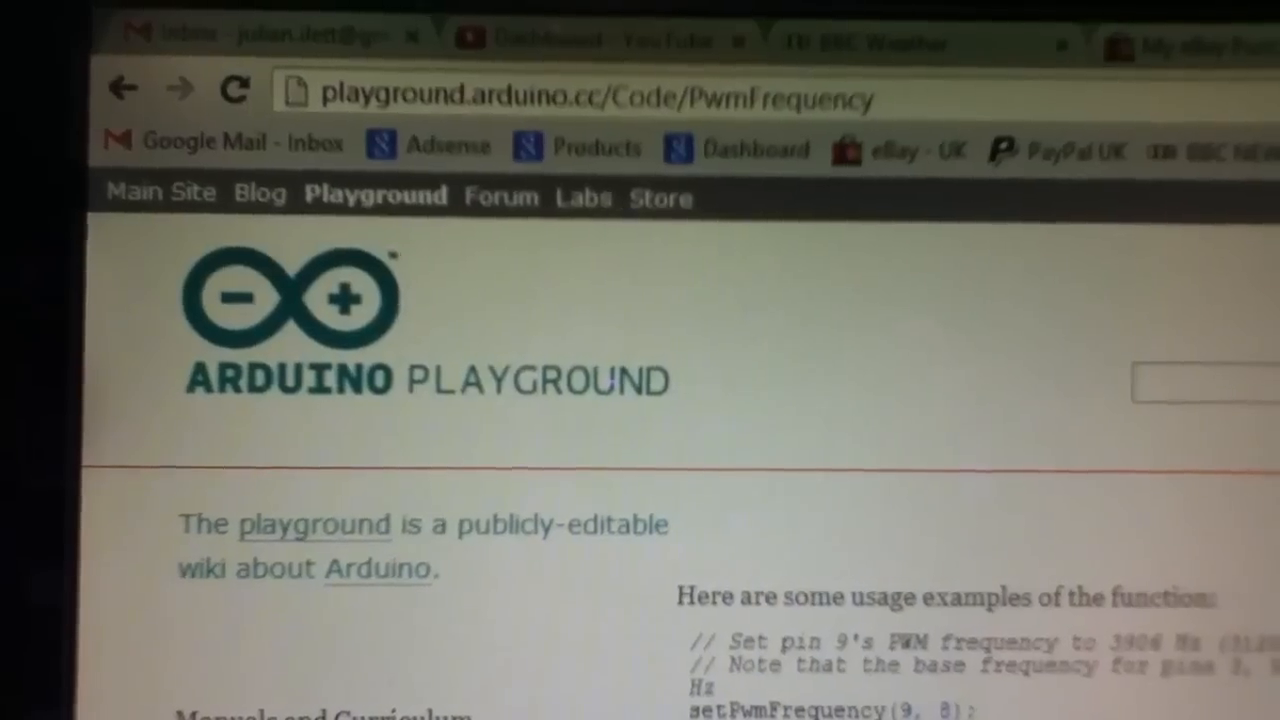
- Scroll the PWM-frequency forum reply to its divisor/frequency tables for pins 5/6, 9/10 and 11/3
scroll(down, 3)
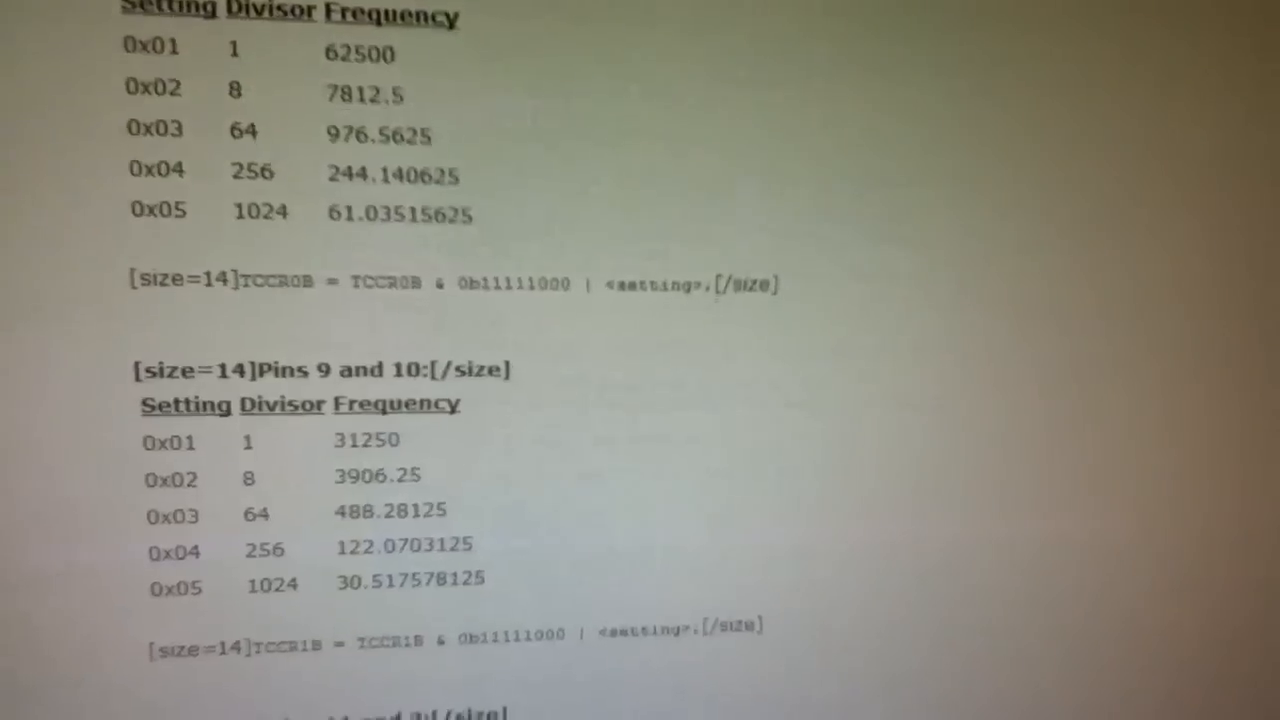
scroll(up, 3)
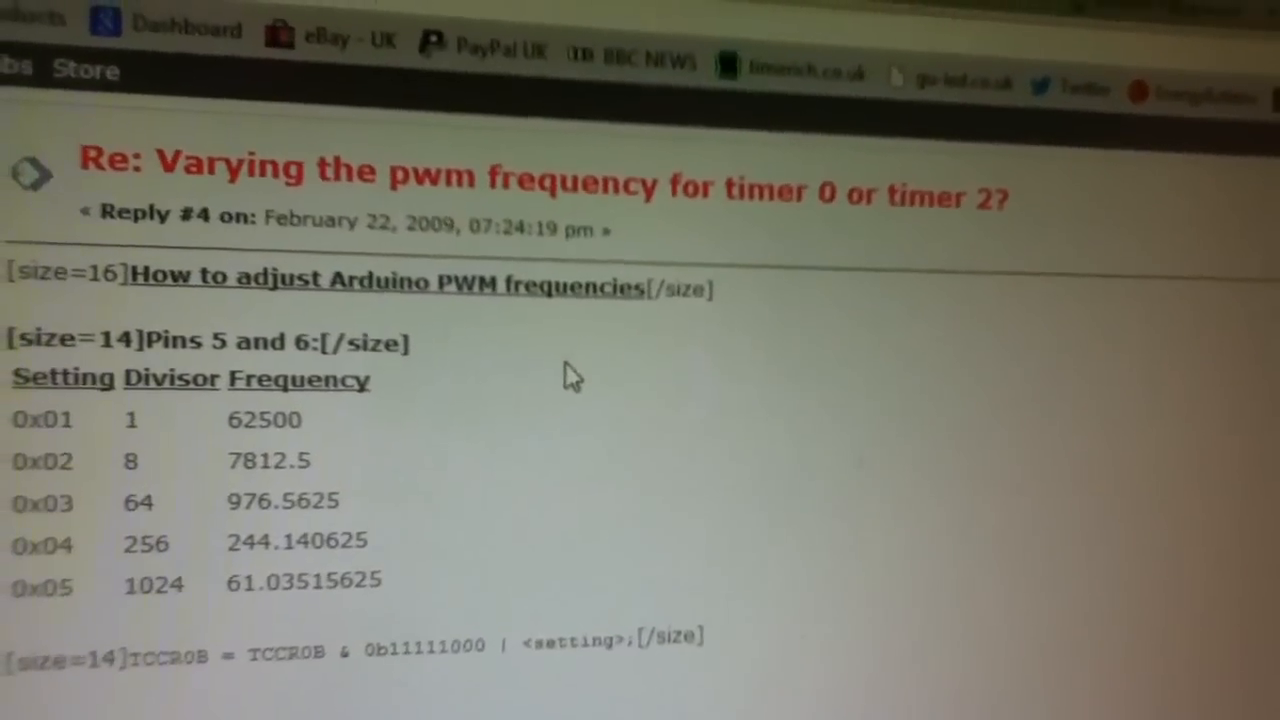
scroll(down, 3)
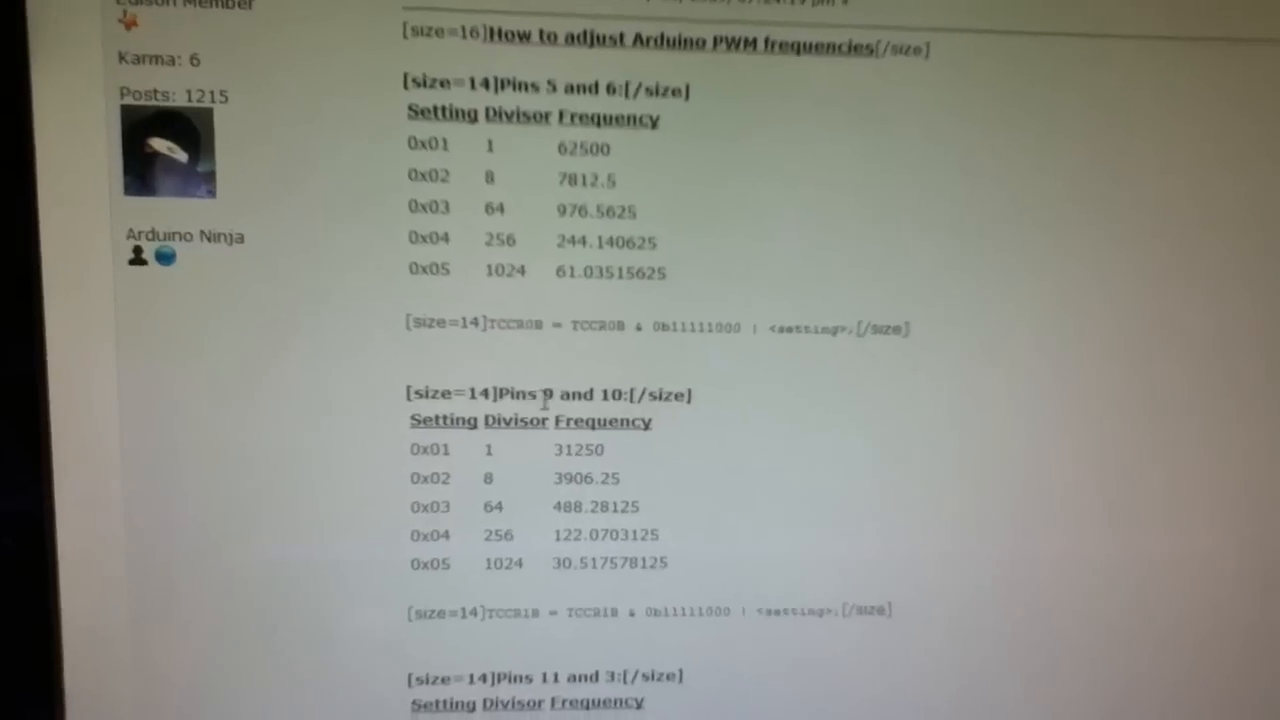
scroll(down, 3)
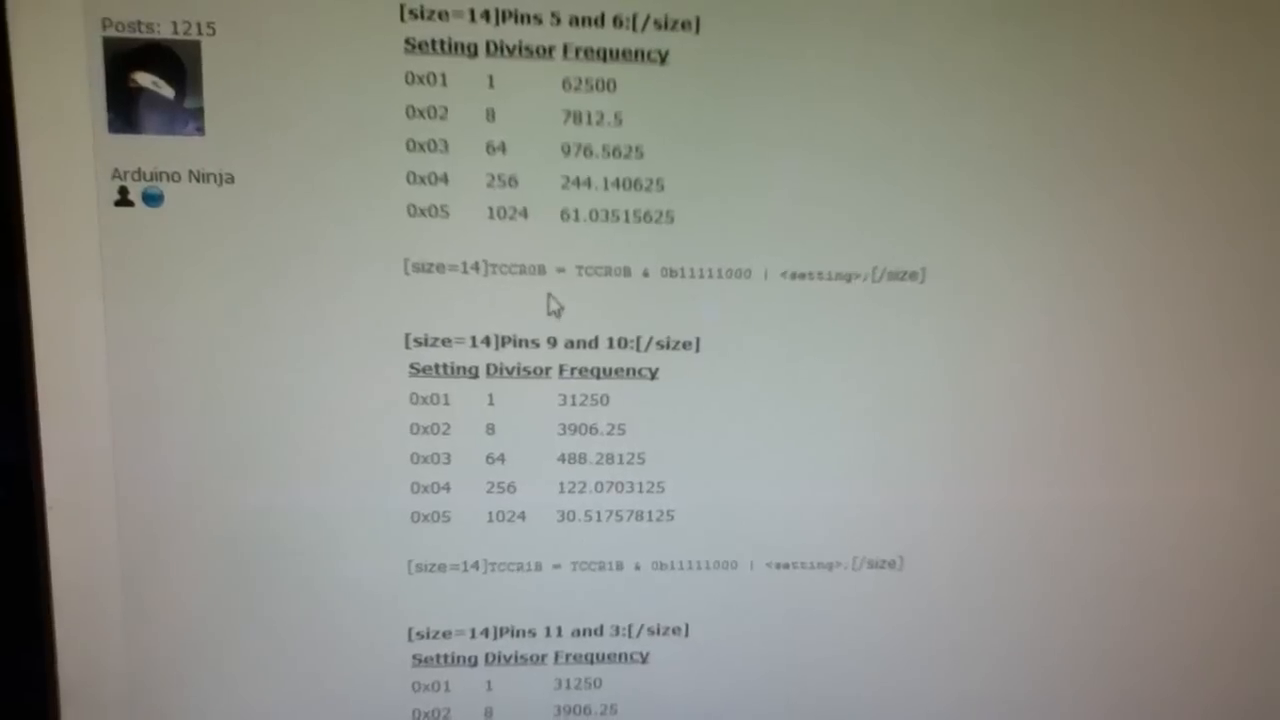
scroll(down, 3)
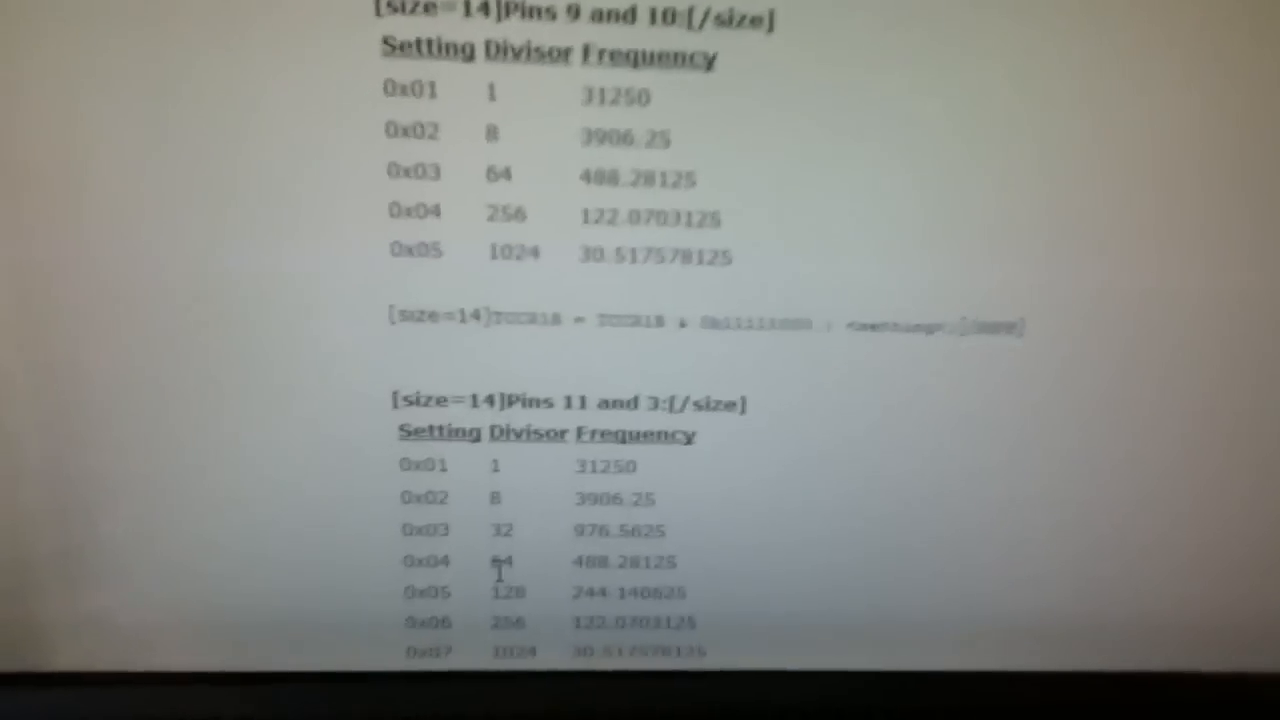
scroll(down, 3)
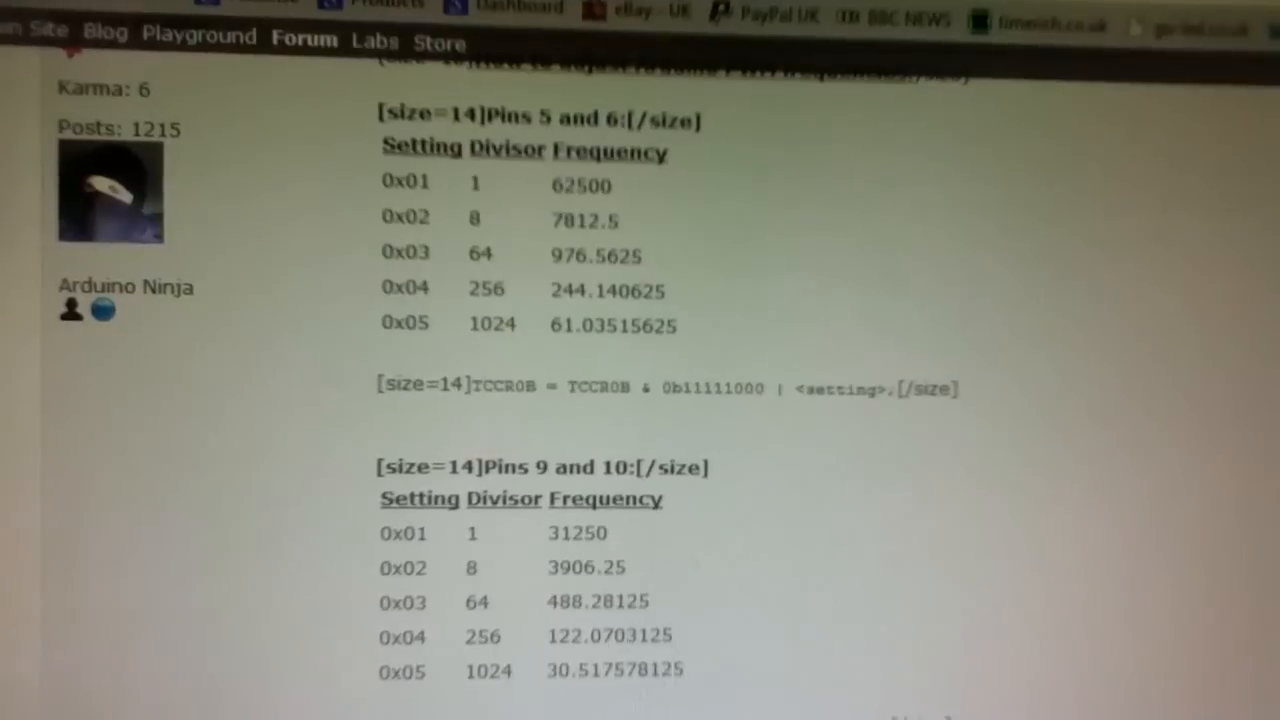
scroll(down, 3)
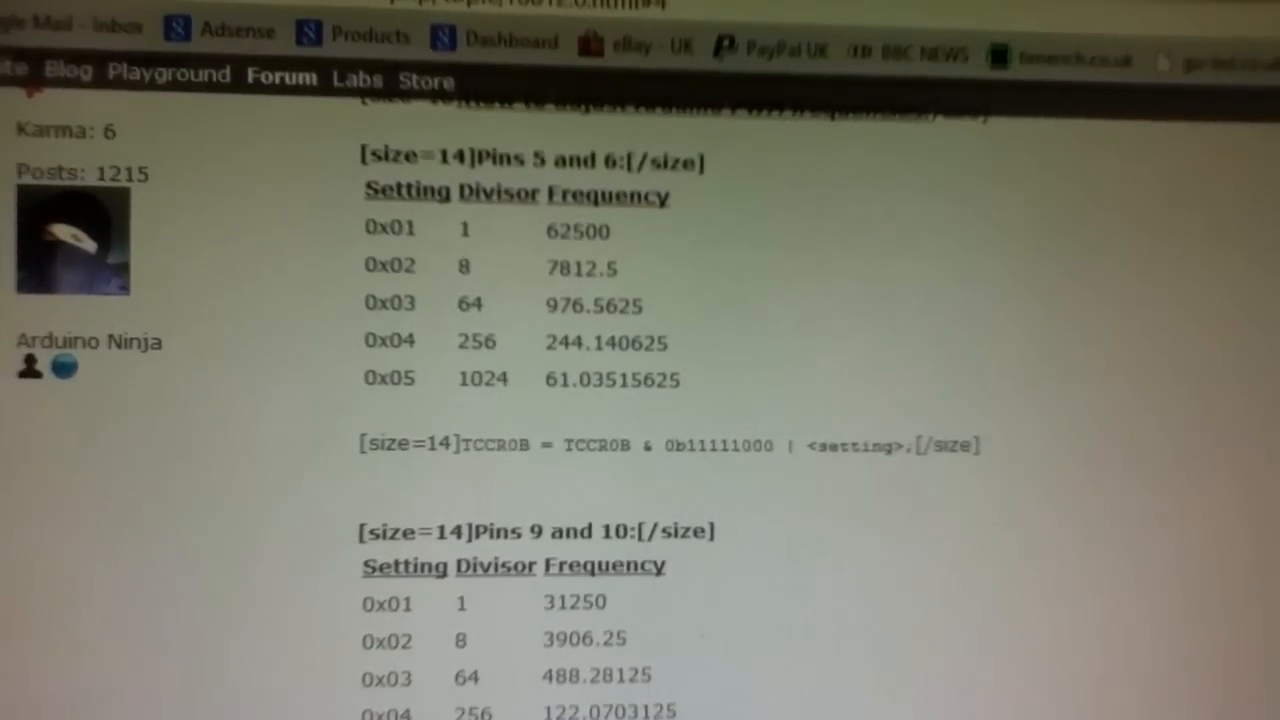
scroll(down, 3)
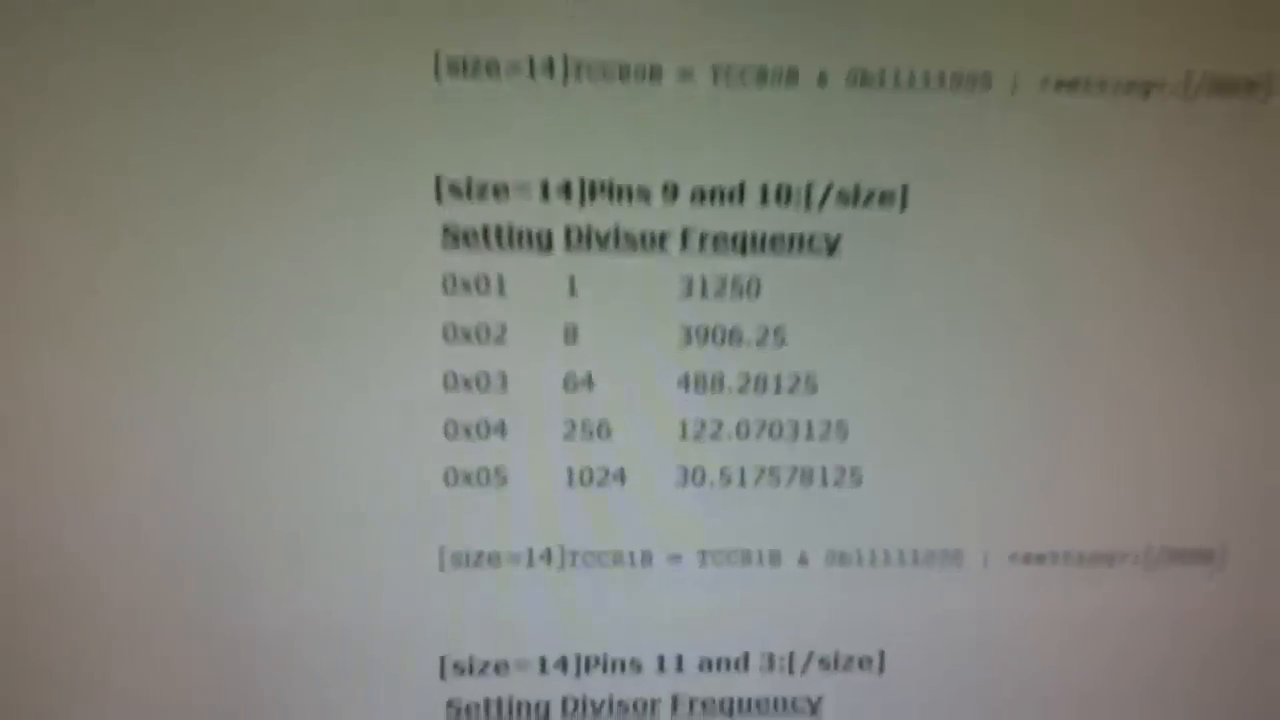
scroll(down, 3)
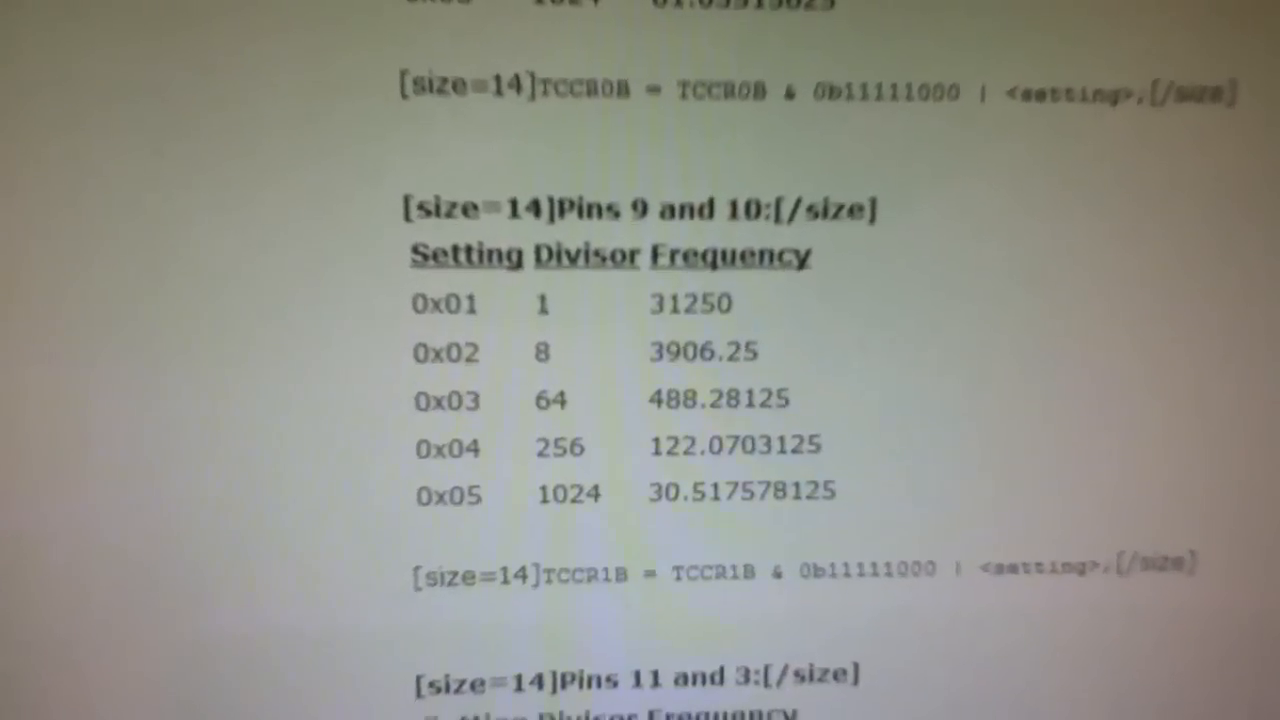